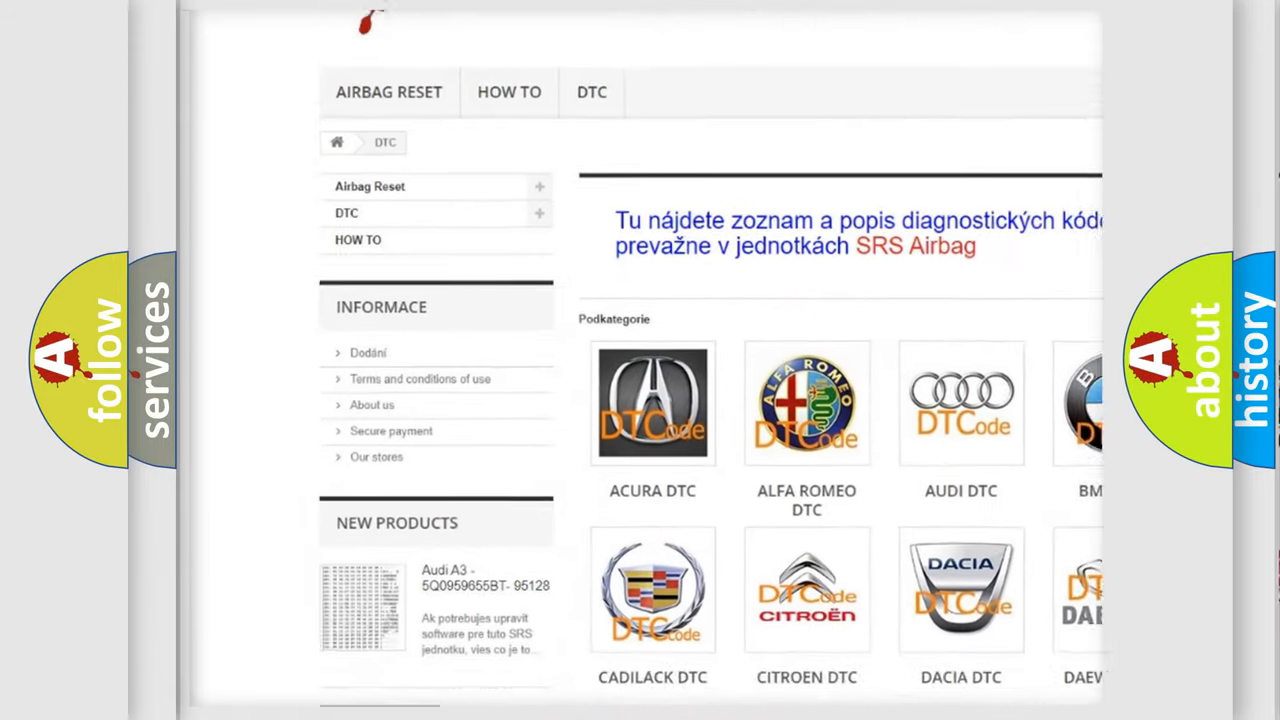
scroll(down, 3)
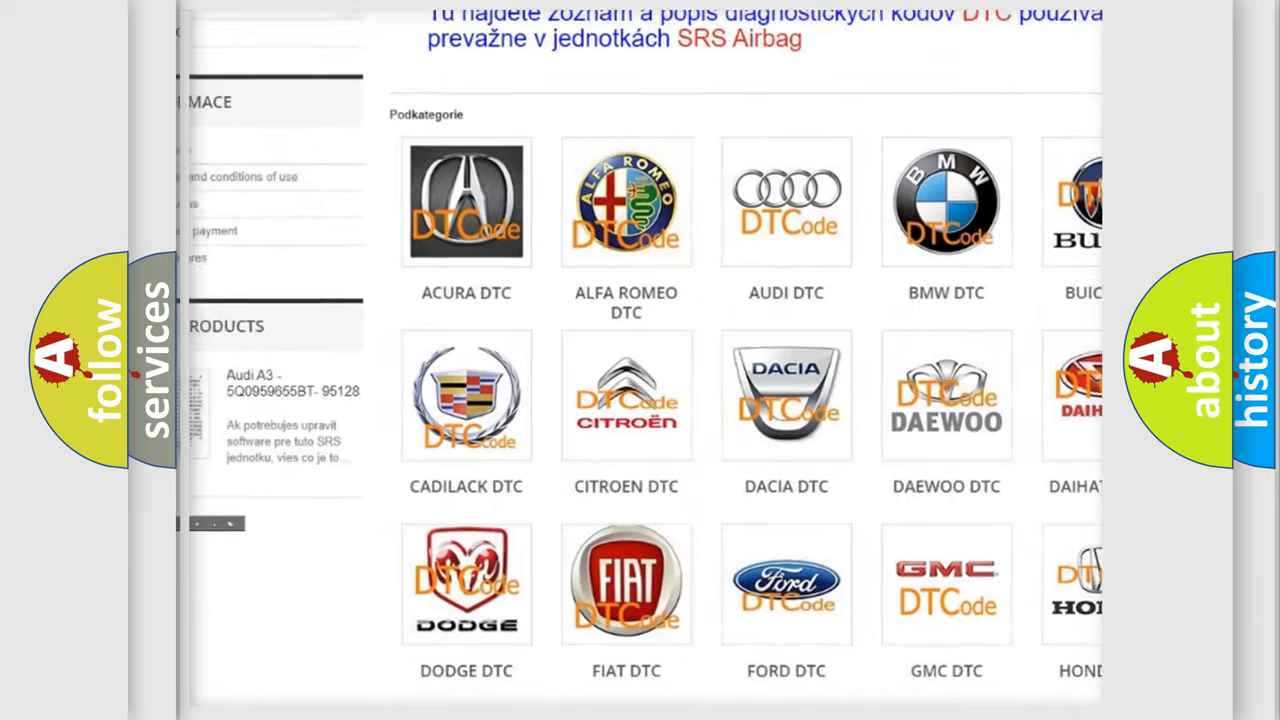
scroll(down, 3)
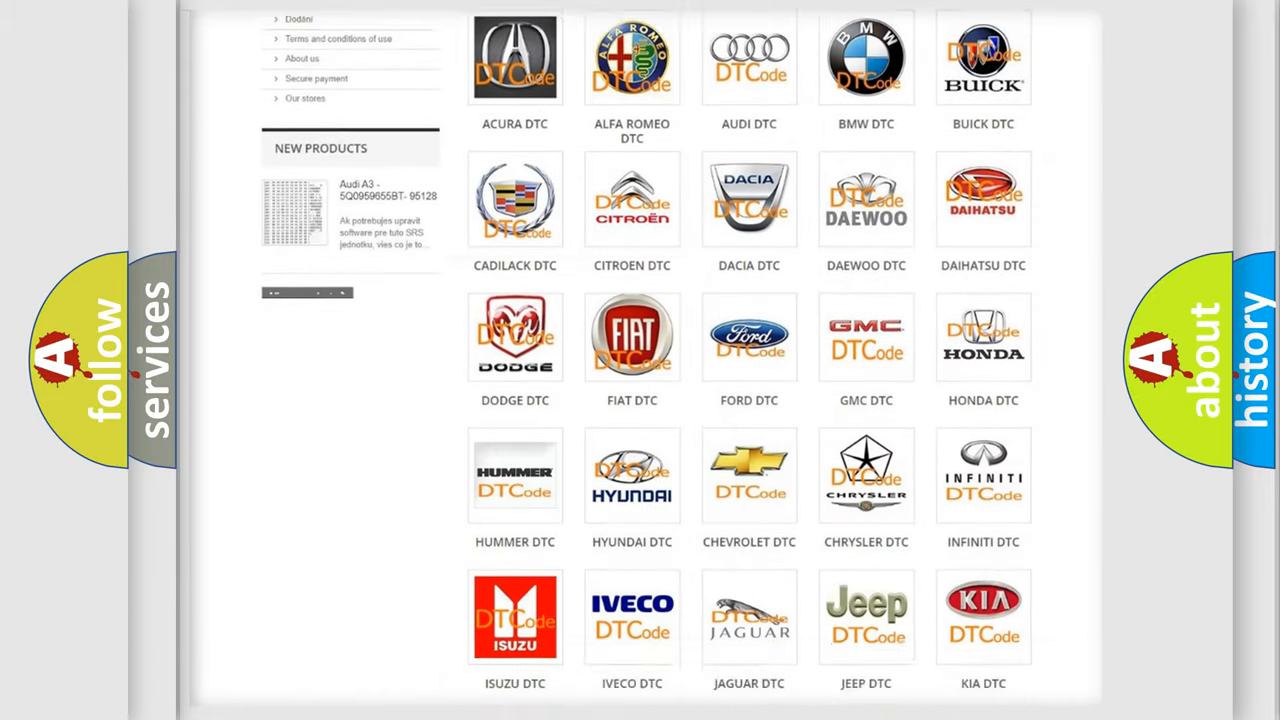
scroll(down, 3)
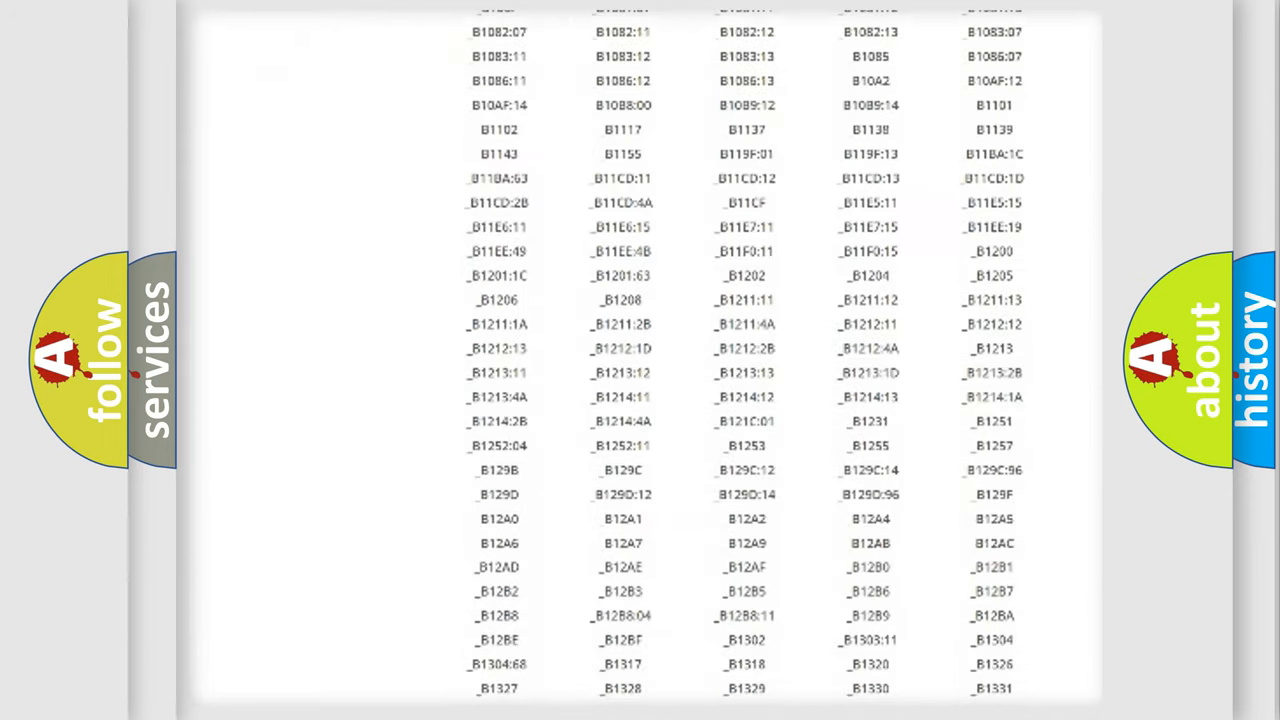
scroll(down, 3)
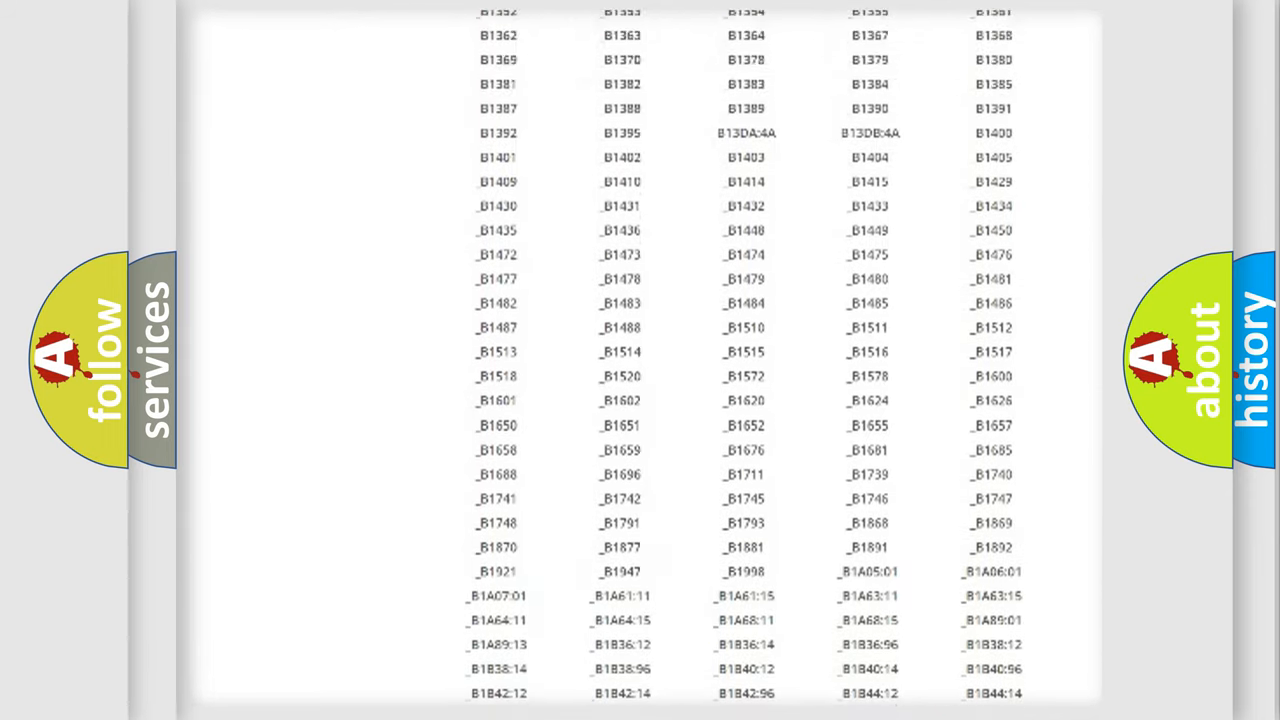